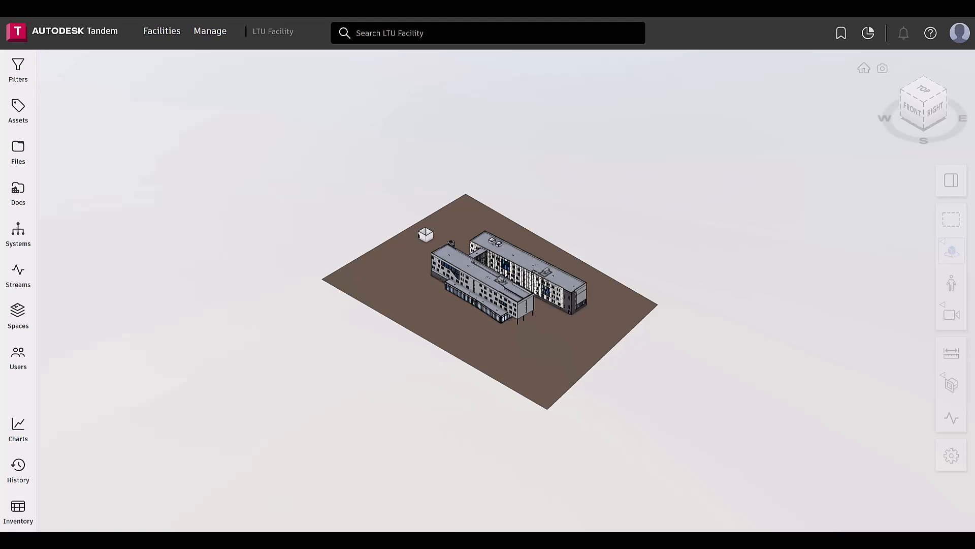
pyautogui.moveTo(59, 493)
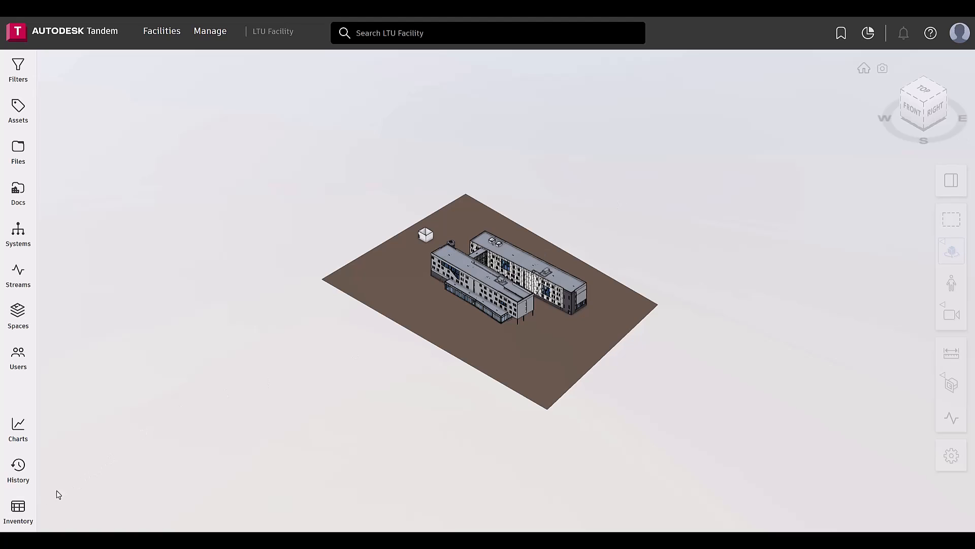
# Show the Inventory panel for the LTU Facility from the left sidebar.
pyautogui.click(18, 508)
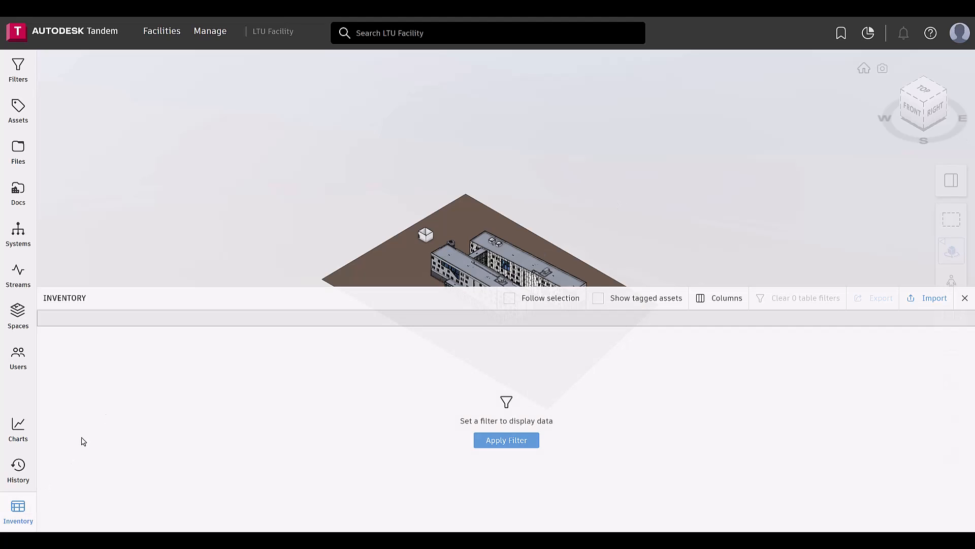
# Search the facility for 'Wall' to list matching elements and filter suggestions.
pyautogui.click(432, 33)
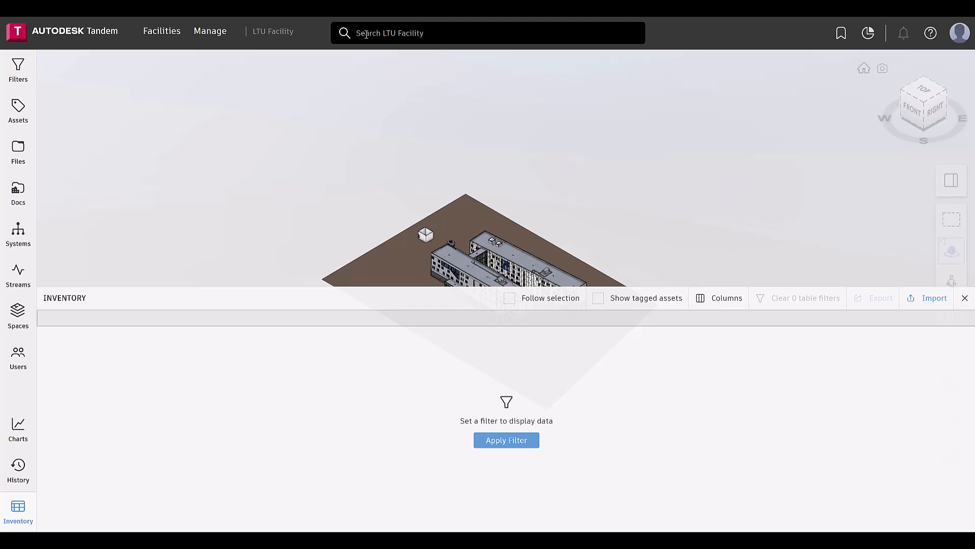
pyautogui.write('w')
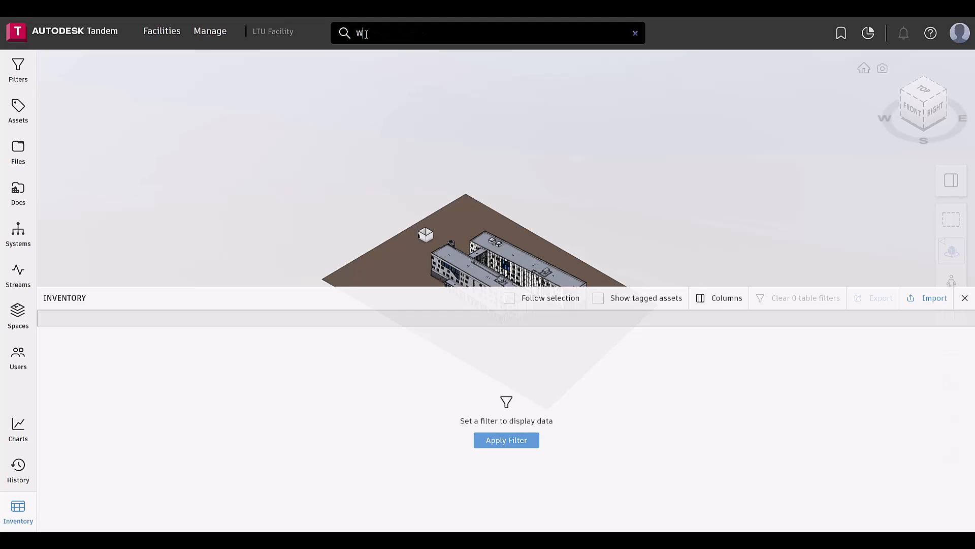
pyautogui.write('all')
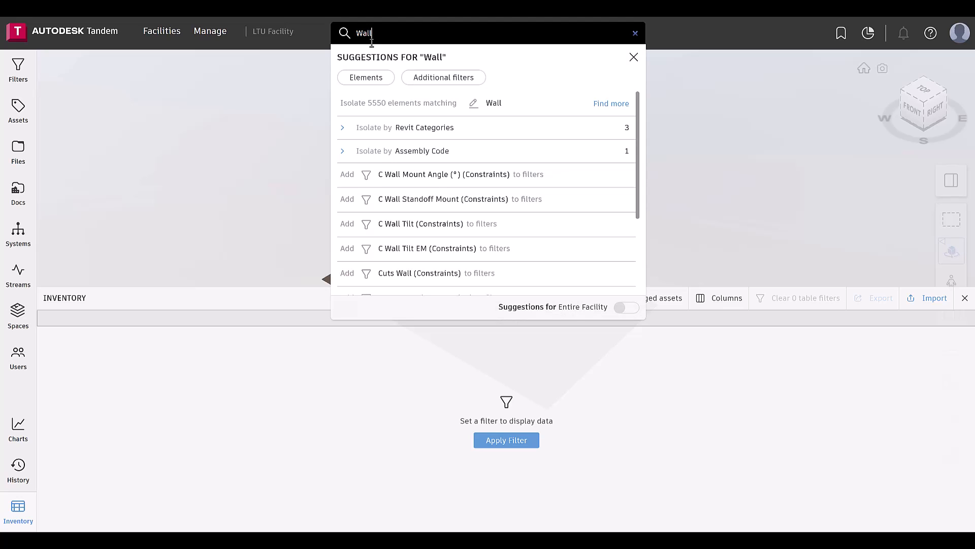
pyautogui.moveTo(416, 174)
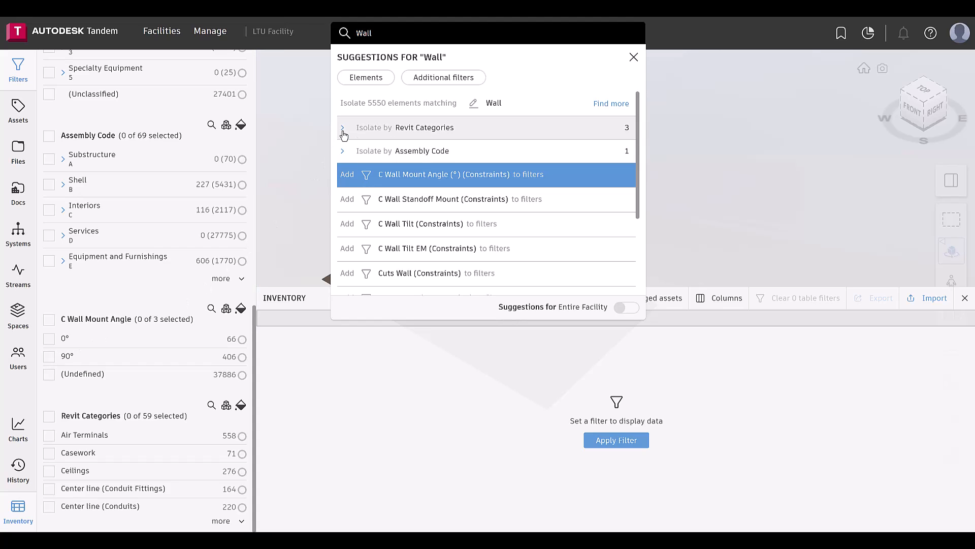
# Expand the Revit Categories suggestions and isolate Walls, listing 1935 wall elements.
pyautogui.click(343, 135)
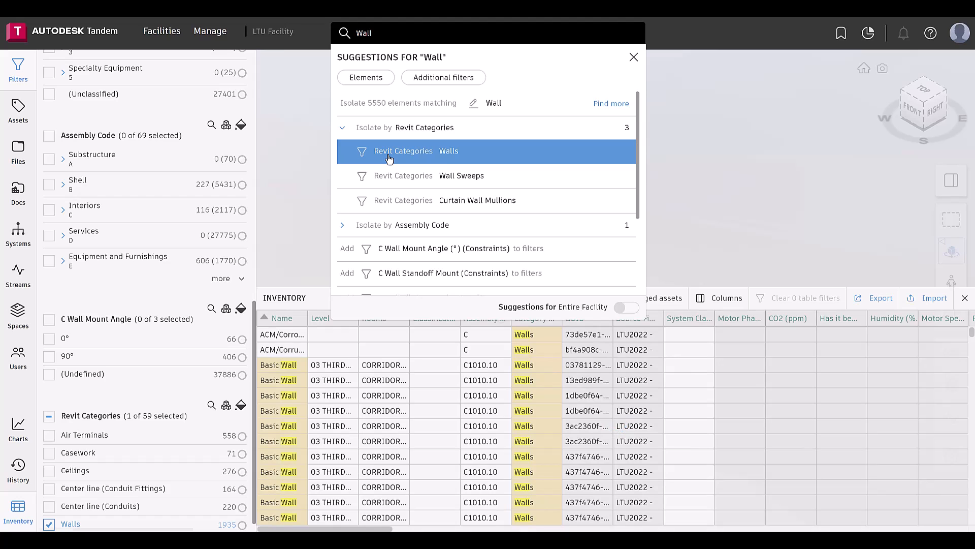
pyautogui.moveTo(282, 478)
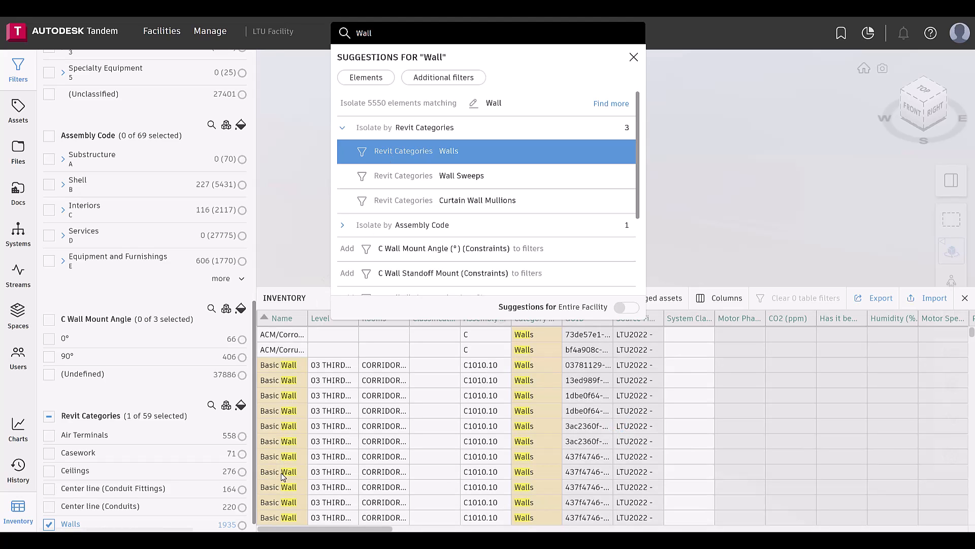
pyautogui.moveTo(841, 33)
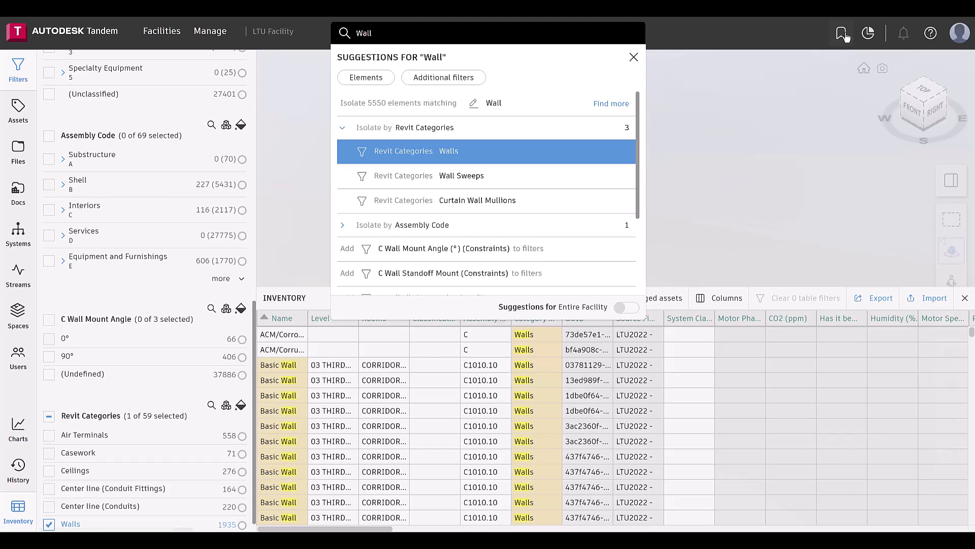
# Load the saved Mechanical view under MEP, listing 414 mechanical equipment items.
pyautogui.click(841, 32)
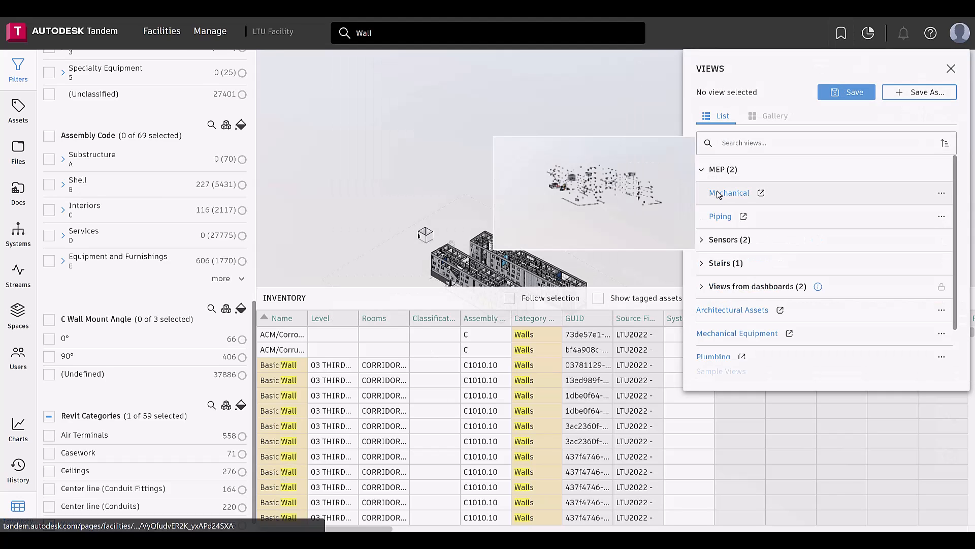
pyautogui.click(730, 193)
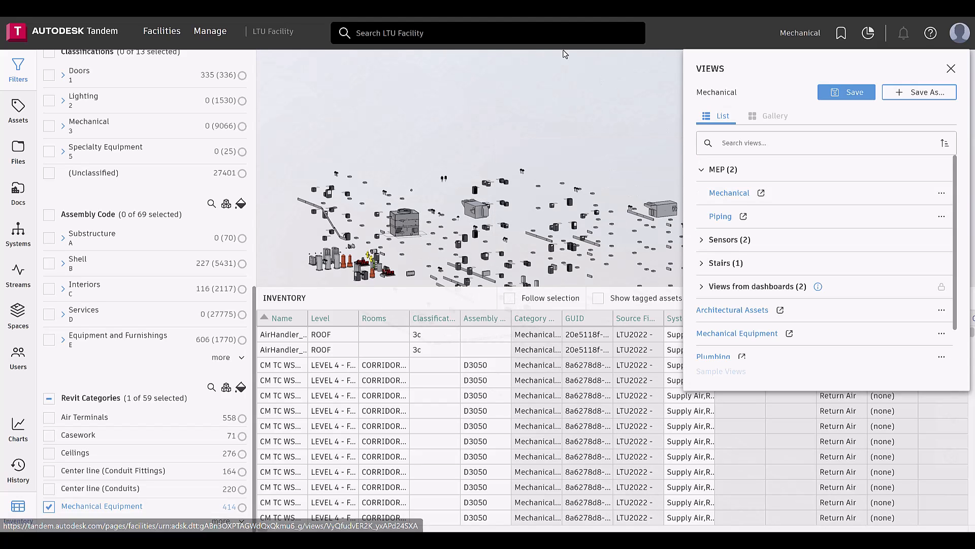
pyautogui.click(508, 32)
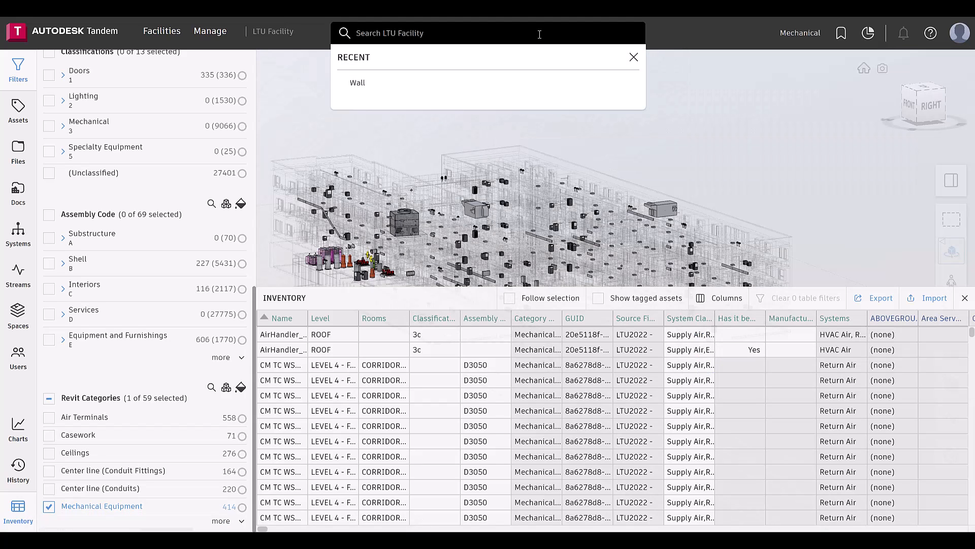
# Search for '10' and add the 1000 Hz (Text) property to the filters.
pyautogui.write('10')
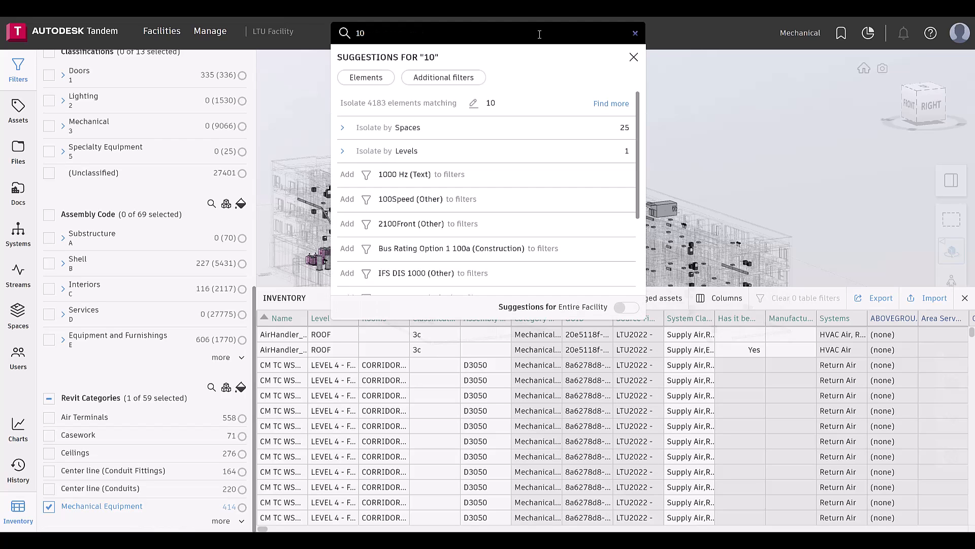
pyautogui.moveTo(443, 175)
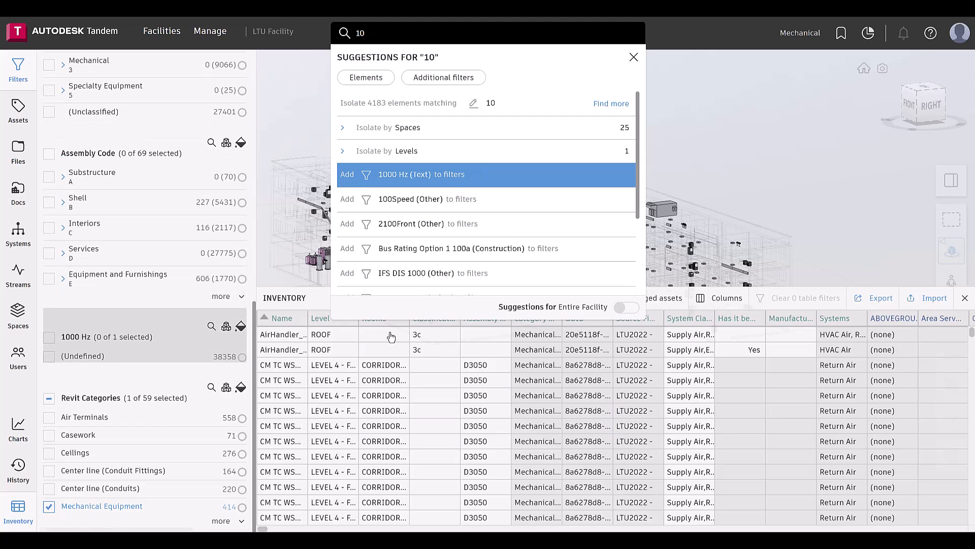
pyautogui.click(626, 307)
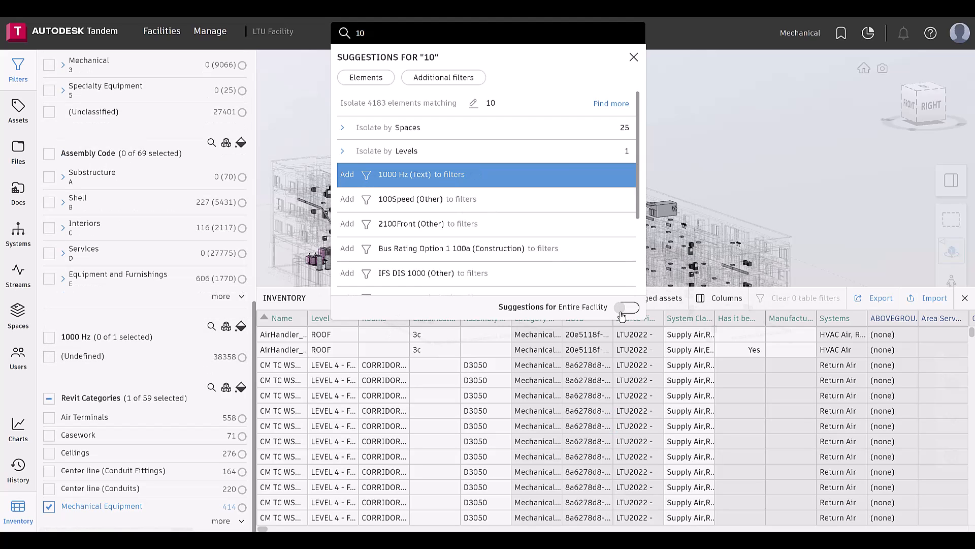
pyautogui.click(627, 307)
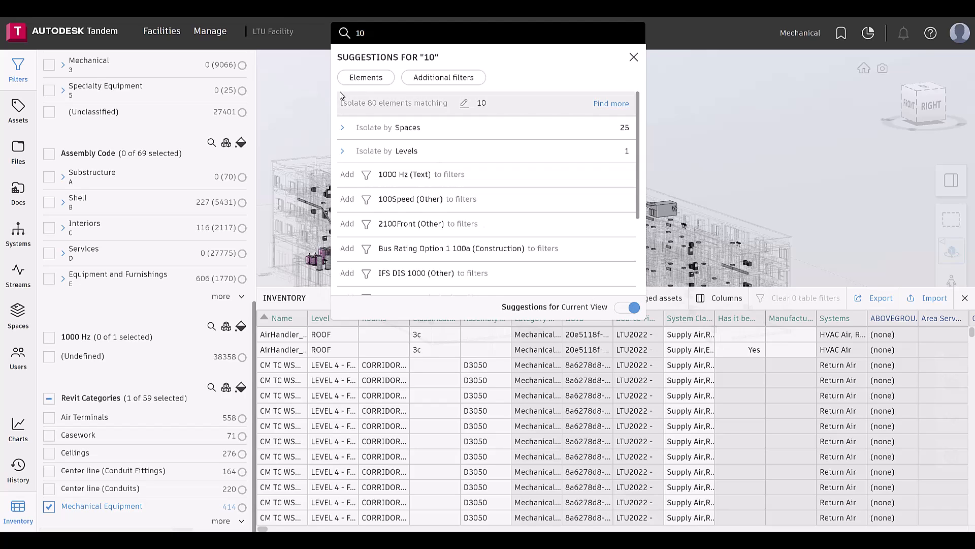
pyautogui.click(626, 307)
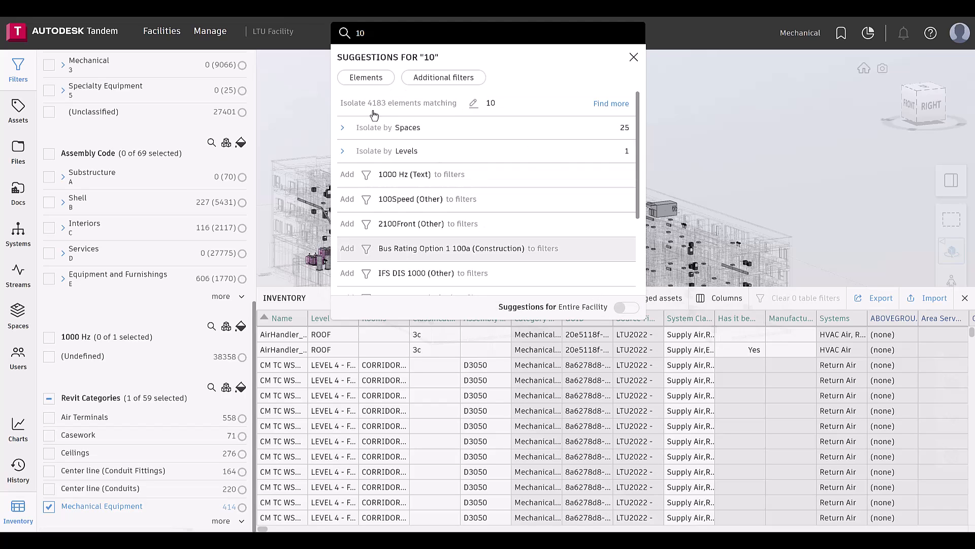
pyautogui.moveTo(426, 104)
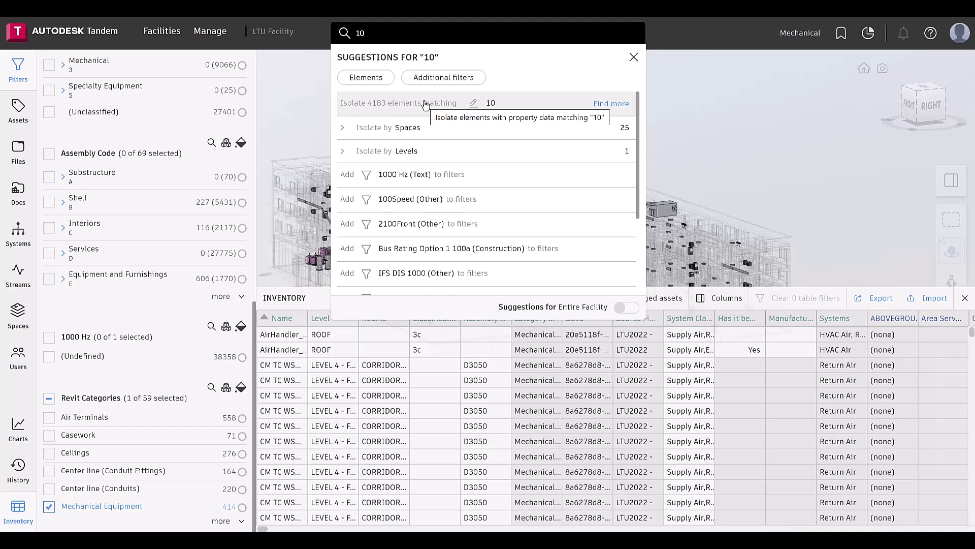